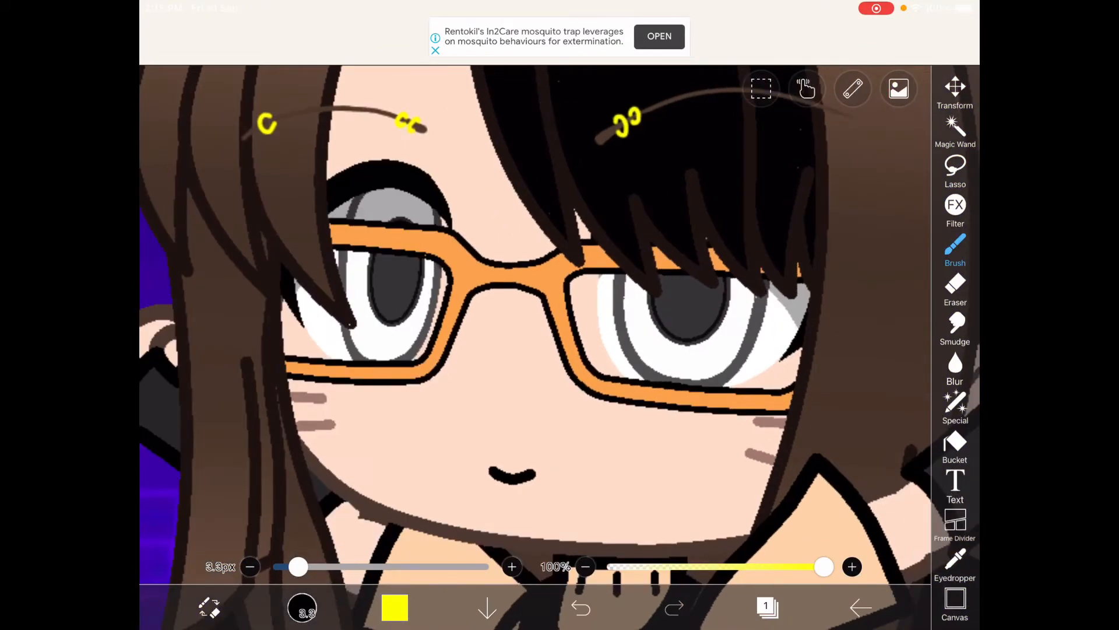
Step: Set the colour to dark purple (#660099) and select the Airbrush (Particle) brush
left_click(395, 608)
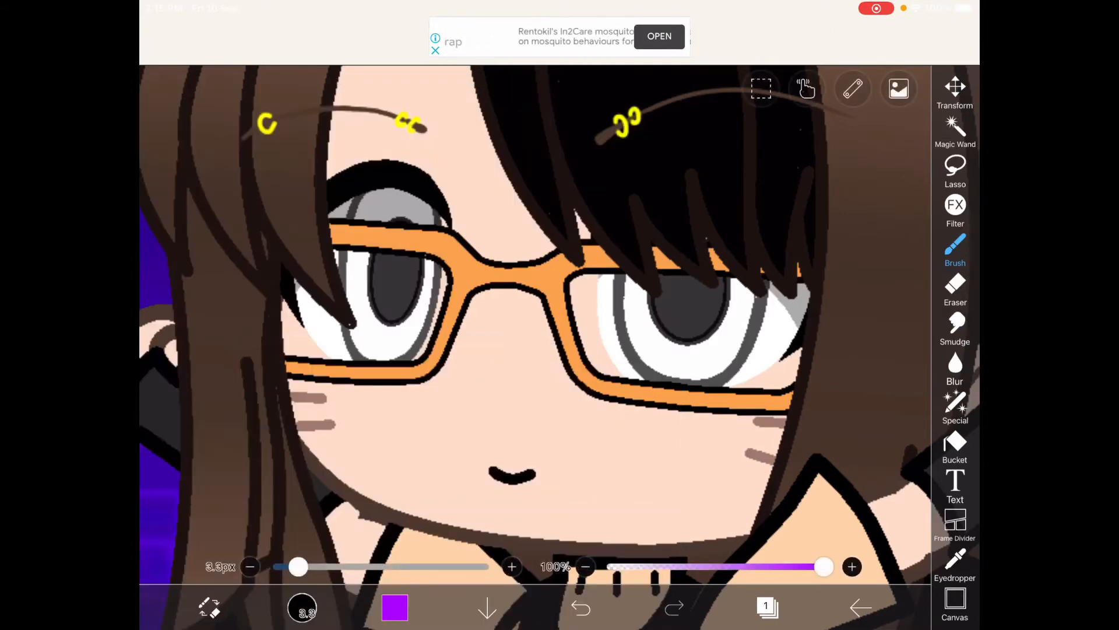
left_click(395, 608)
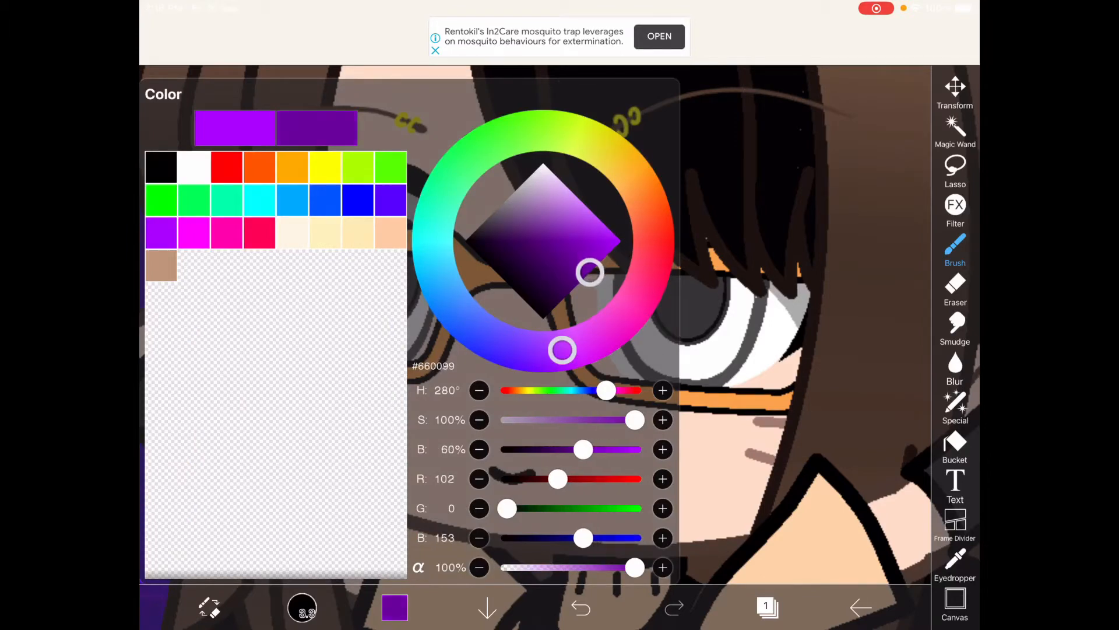
left_click(955, 246)
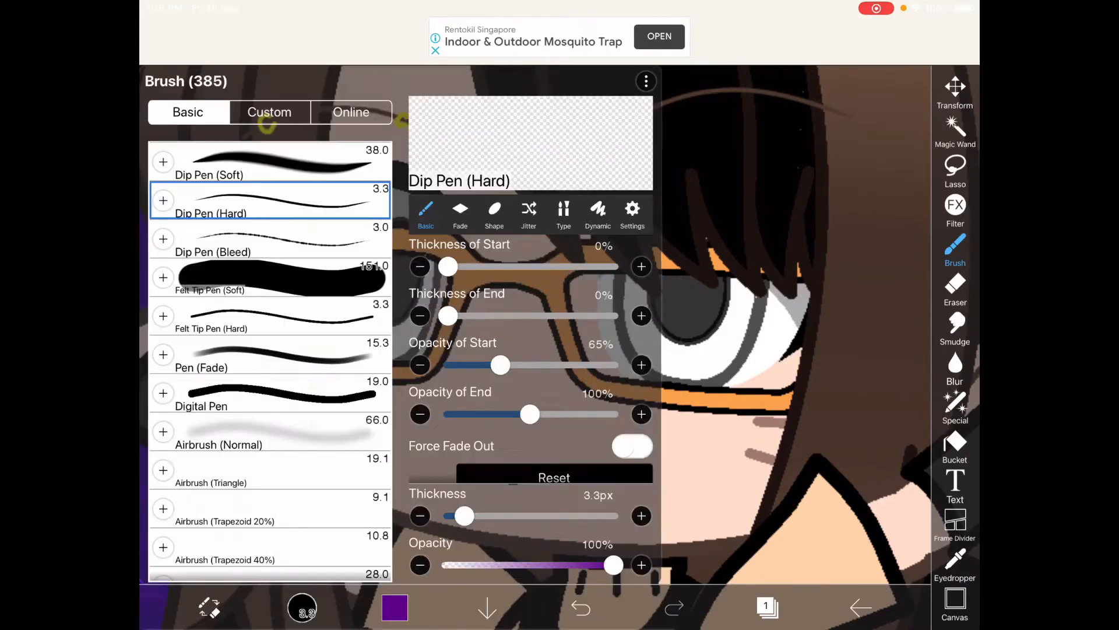
scroll("down", 3)
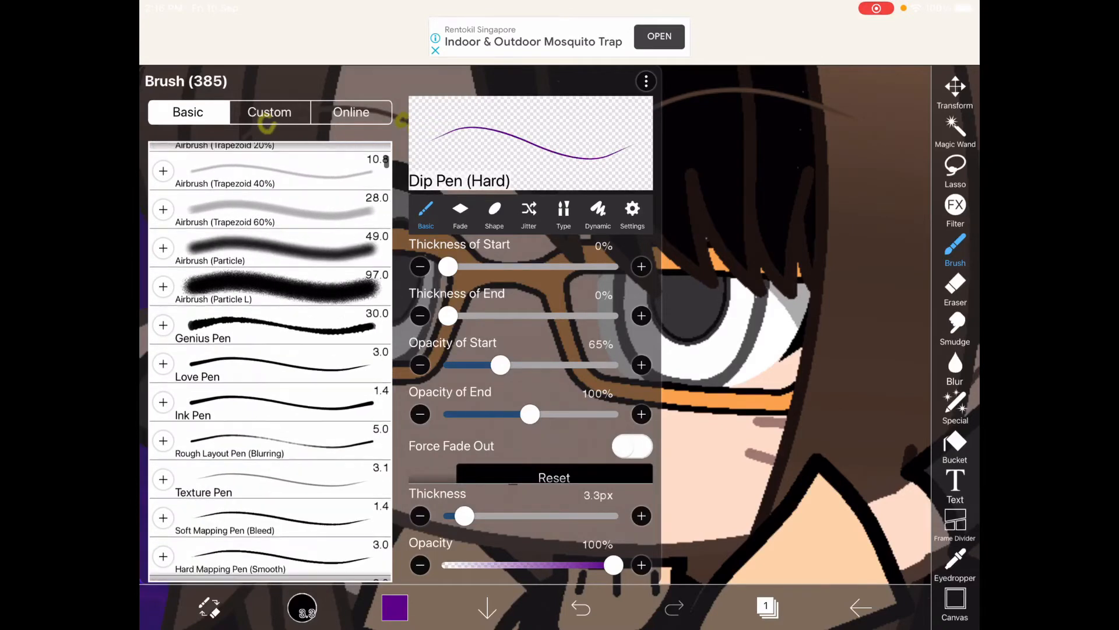
left_click(270, 279)
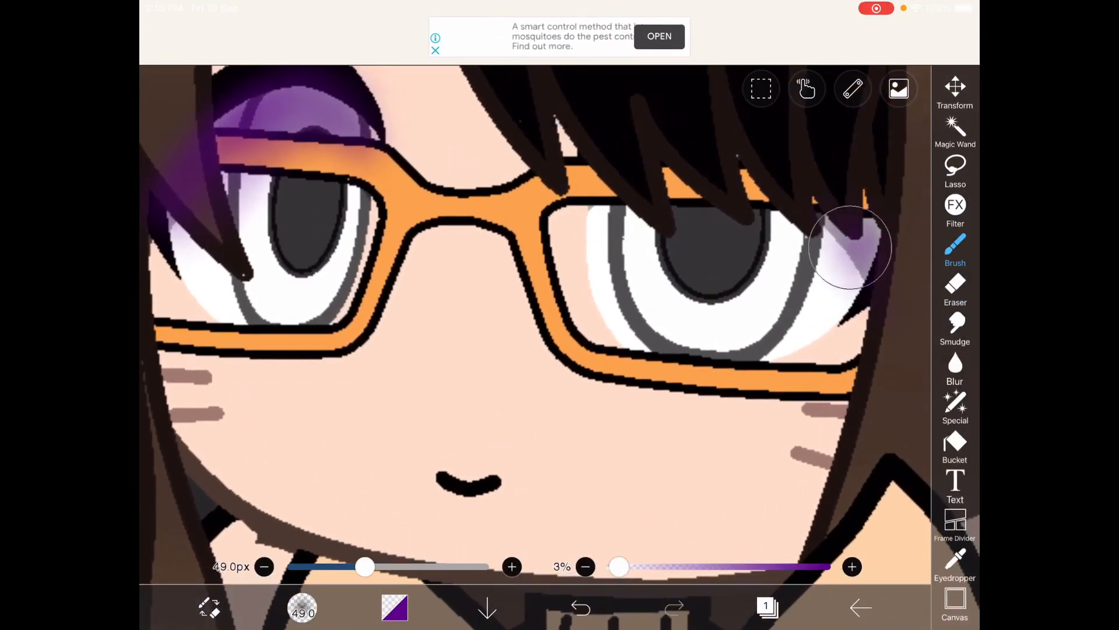
Step: Reopen the Color panel to adjust the purple shading colour
left_click(394, 608)
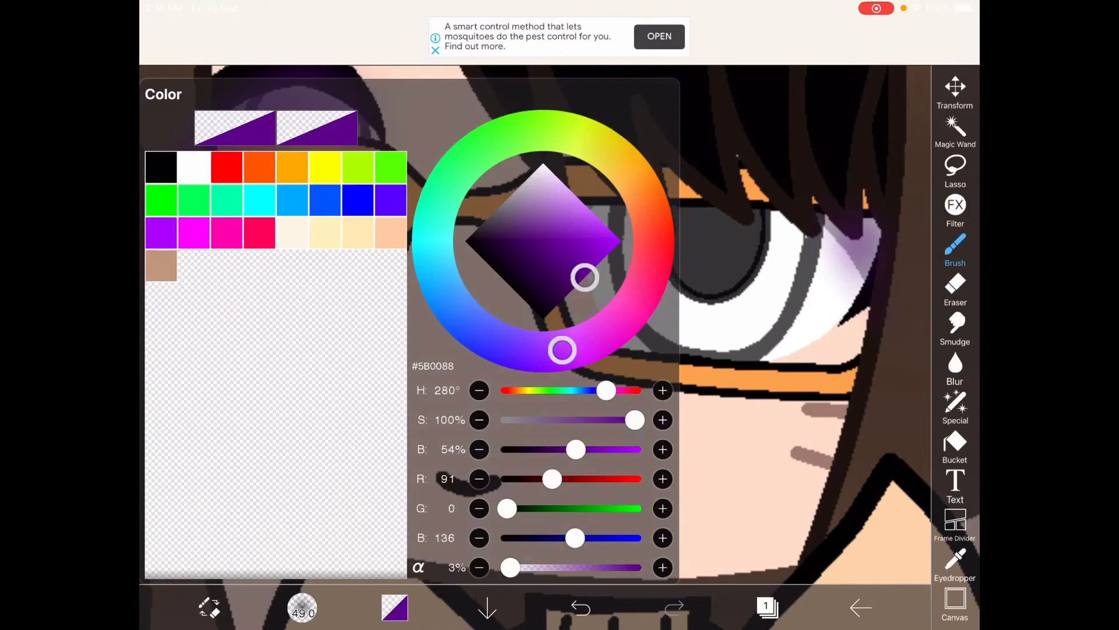